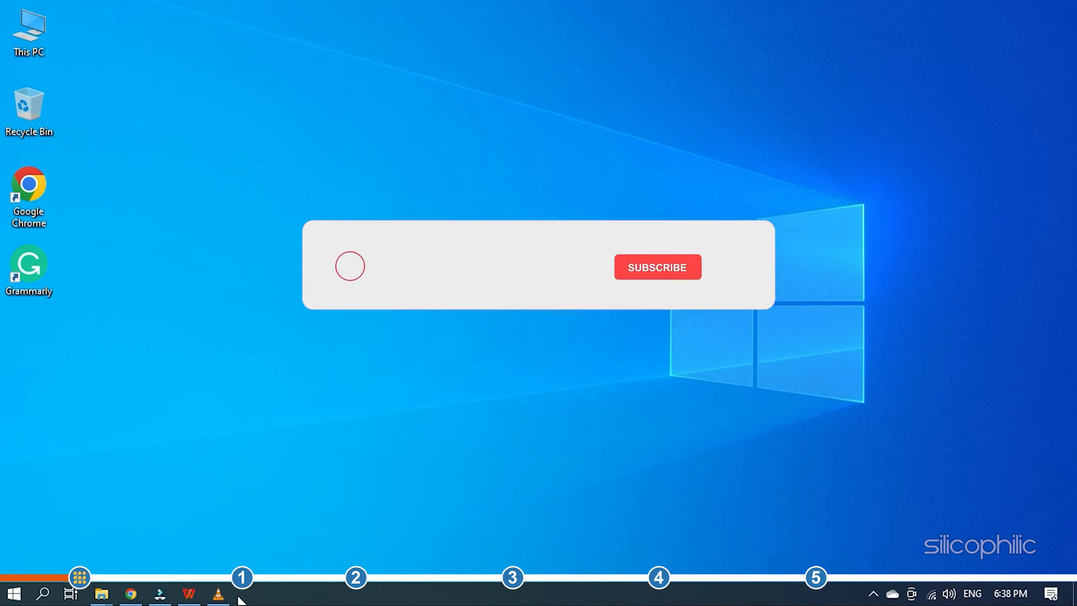
# Step: Cascade all open windows from the taskbar context menu to bring VLC back on screen
pyautogui.click(655, 267)
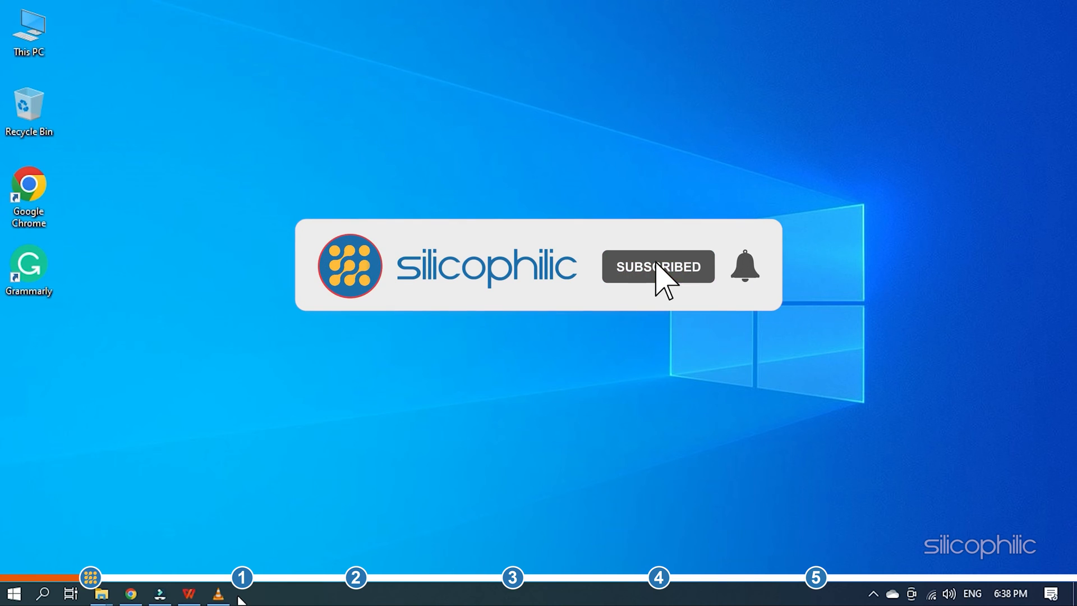
pyautogui.click(745, 266)
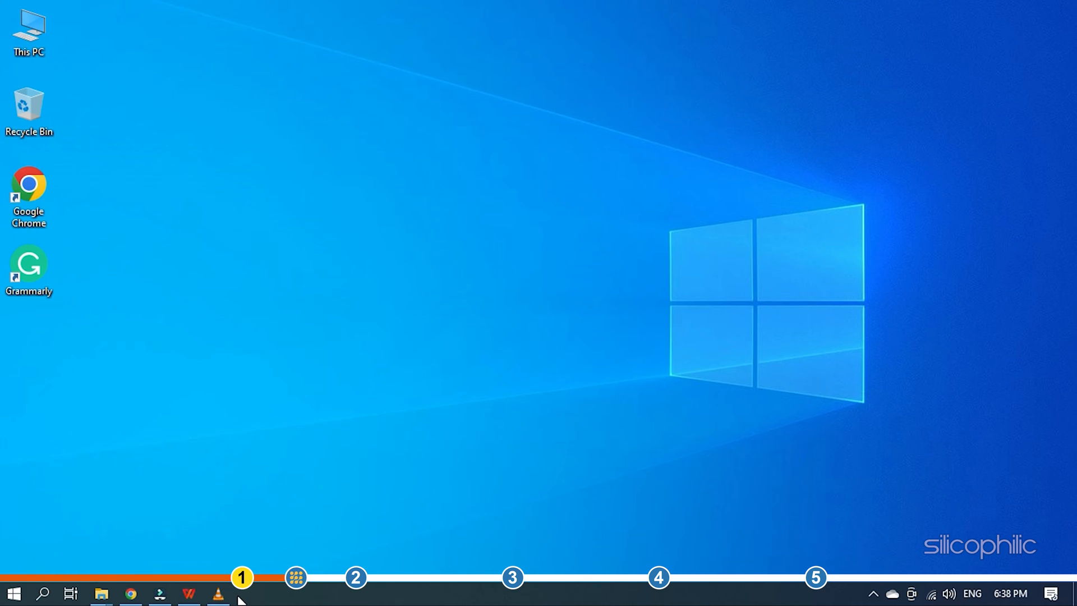
pyautogui.click(276, 593)
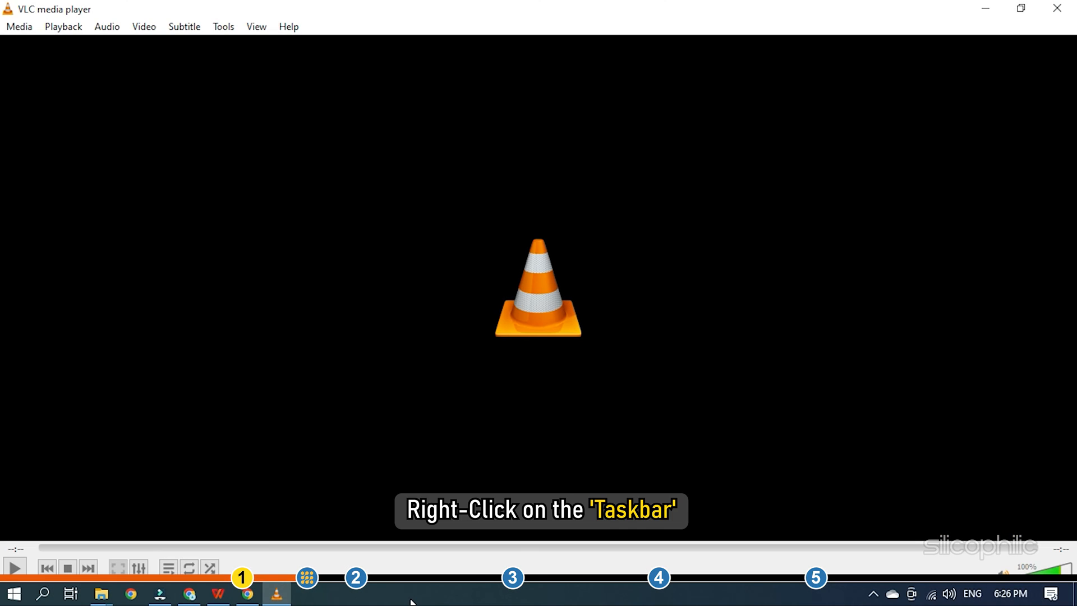
pyautogui.rightClick(415, 593)
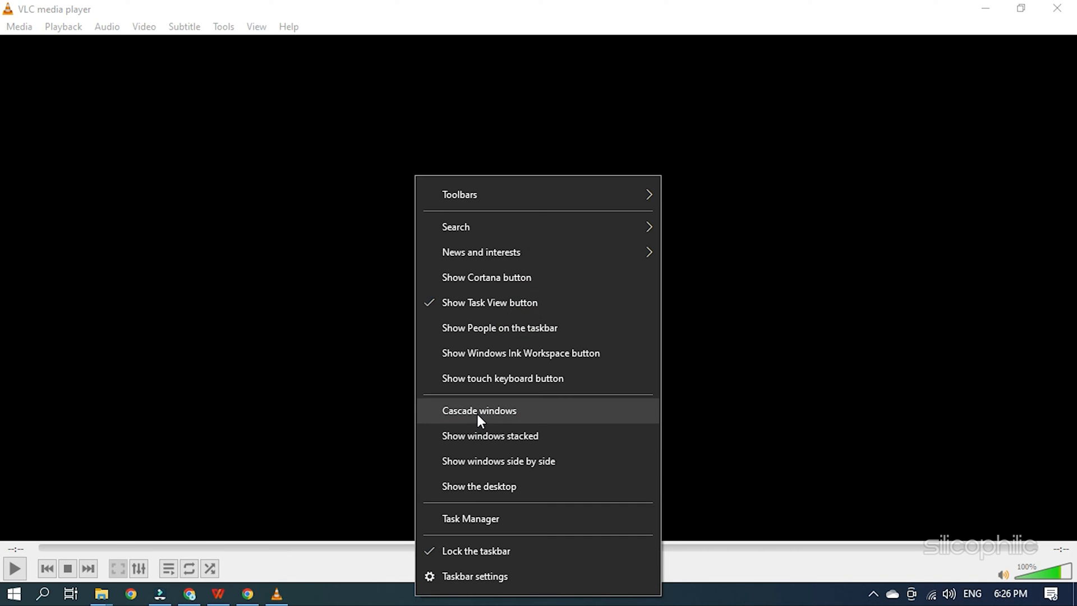
pyautogui.click(478, 486)
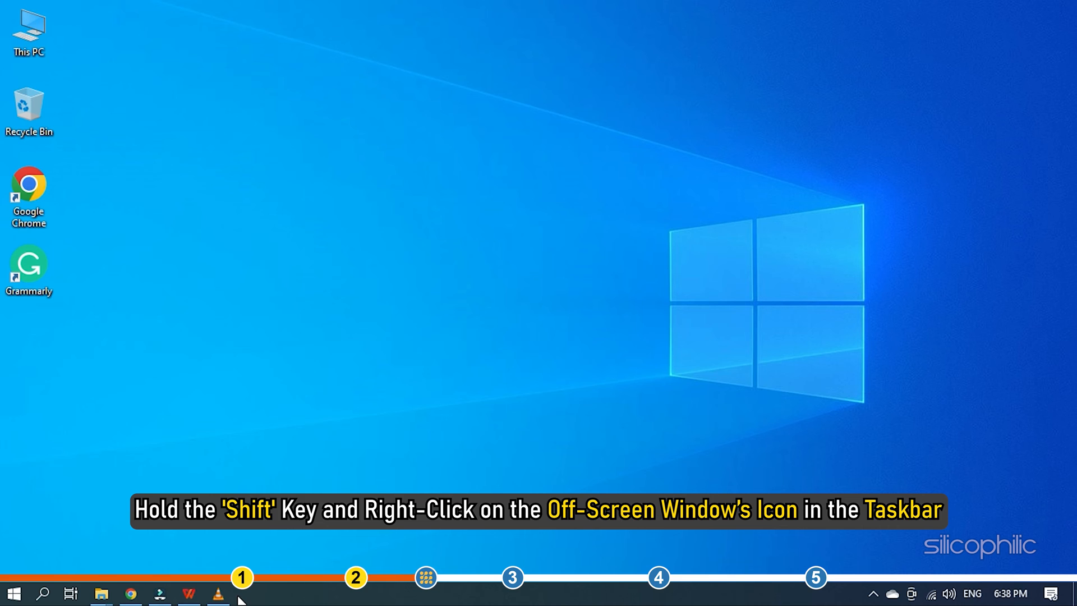
pyautogui.click(219, 593)
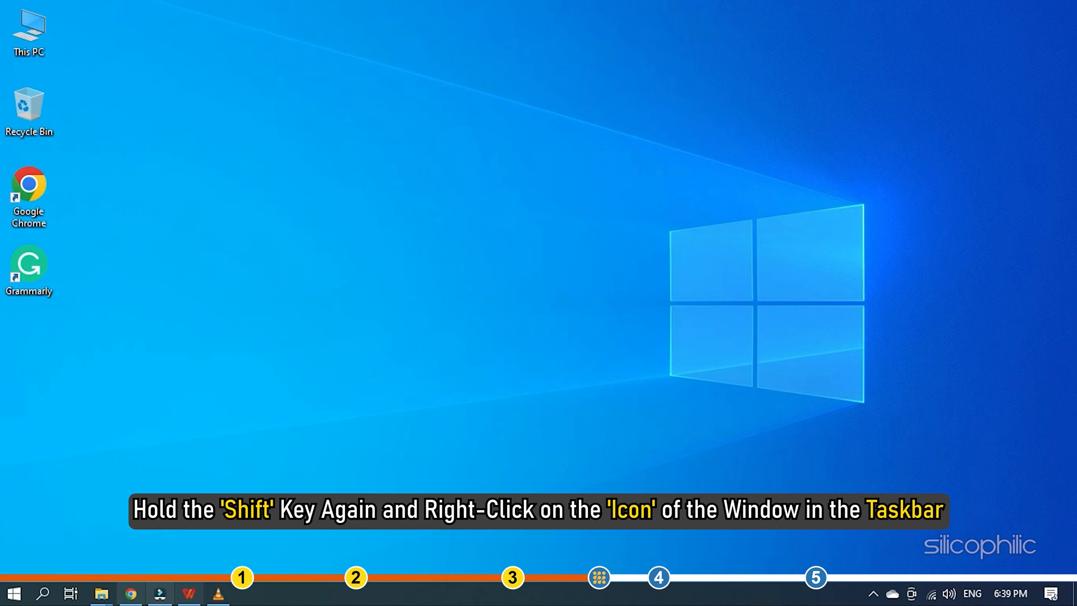
# Step: Maximize the VLC window using Maximize in its taskbar icon's window menu
pyautogui.rightClick(219, 593)
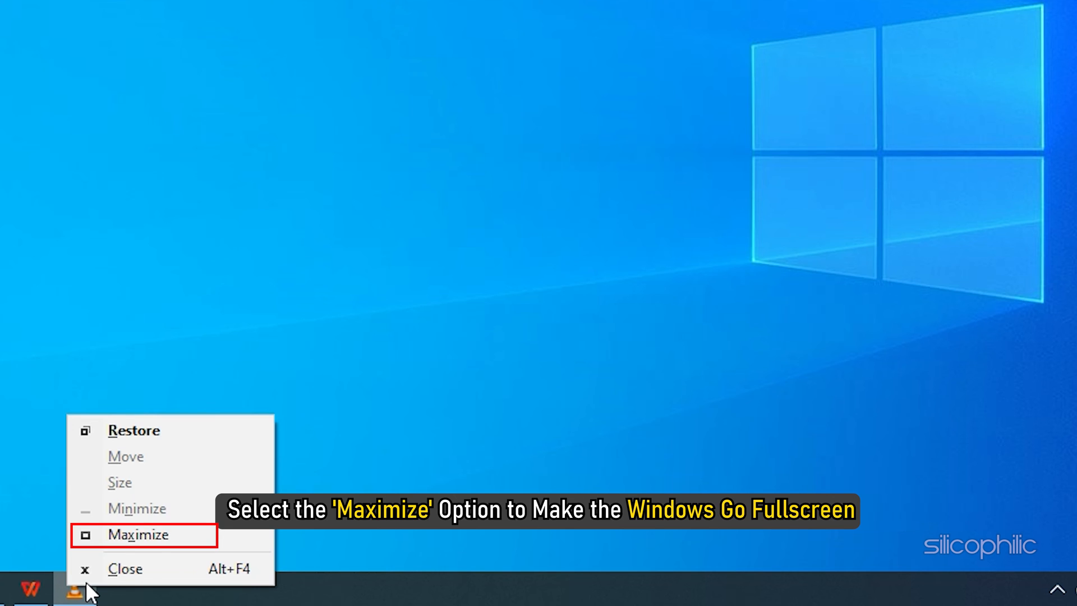
pyautogui.click(138, 534)
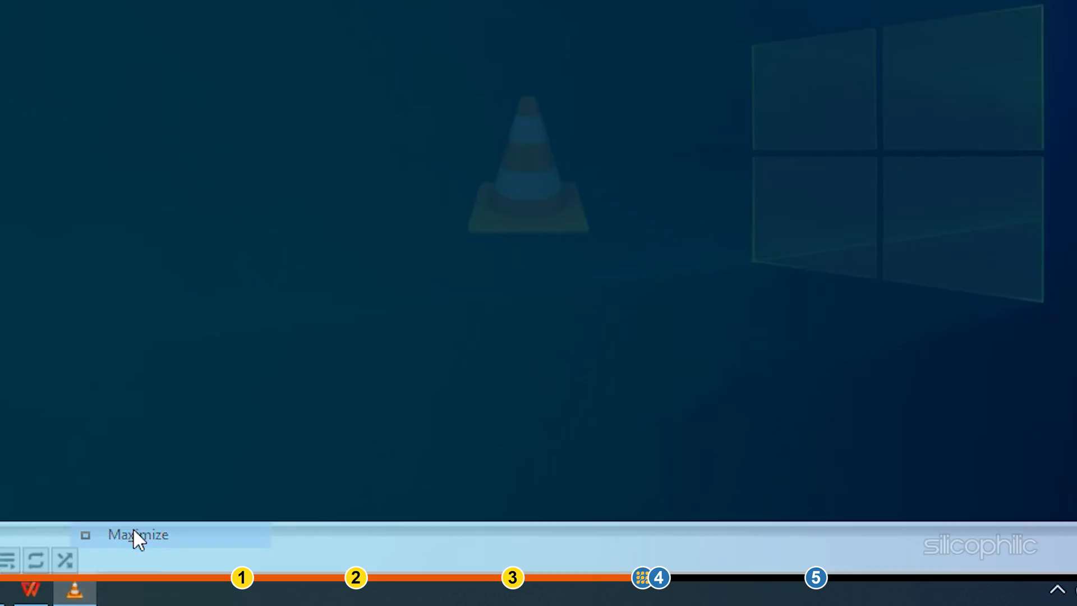
pyautogui.click(137, 535)
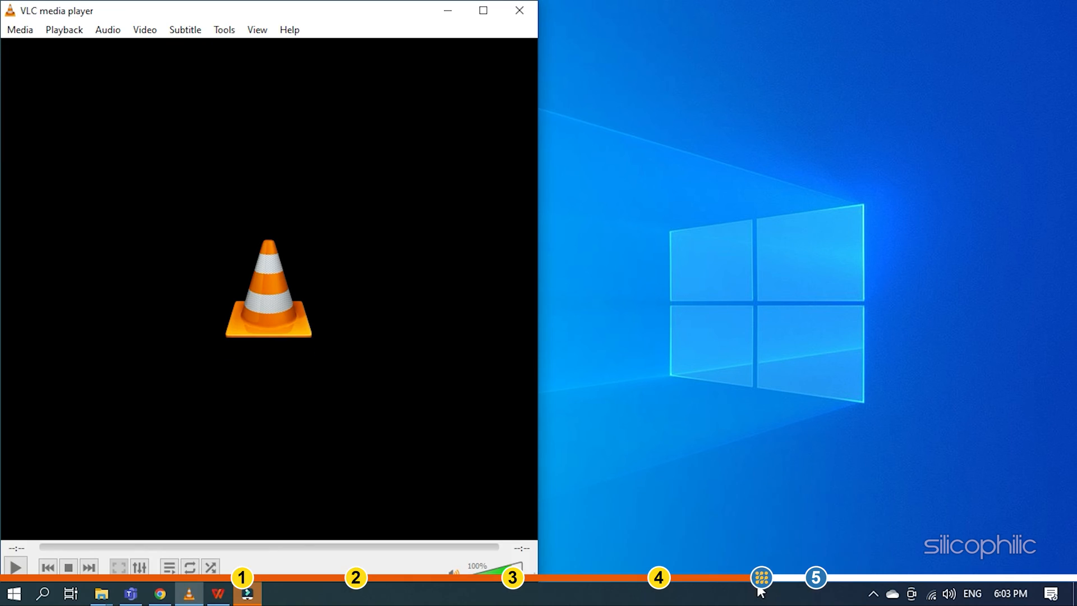
# Step: Snap the VLC window with Win+Right, Win+Up, then Win+Down
pyautogui.press('Win+Right')
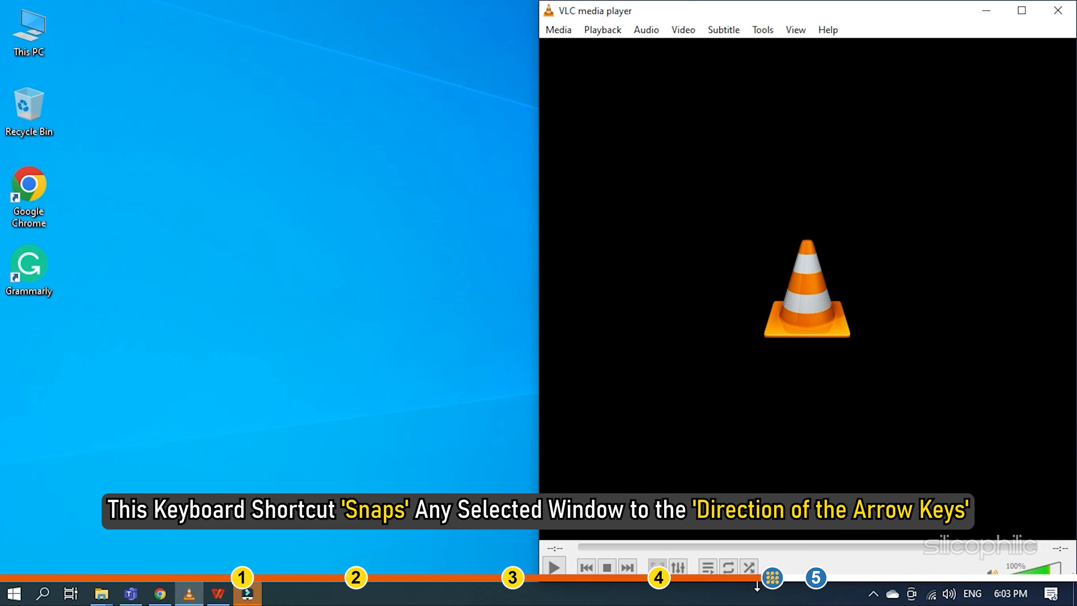
pyautogui.press('Win+Up')
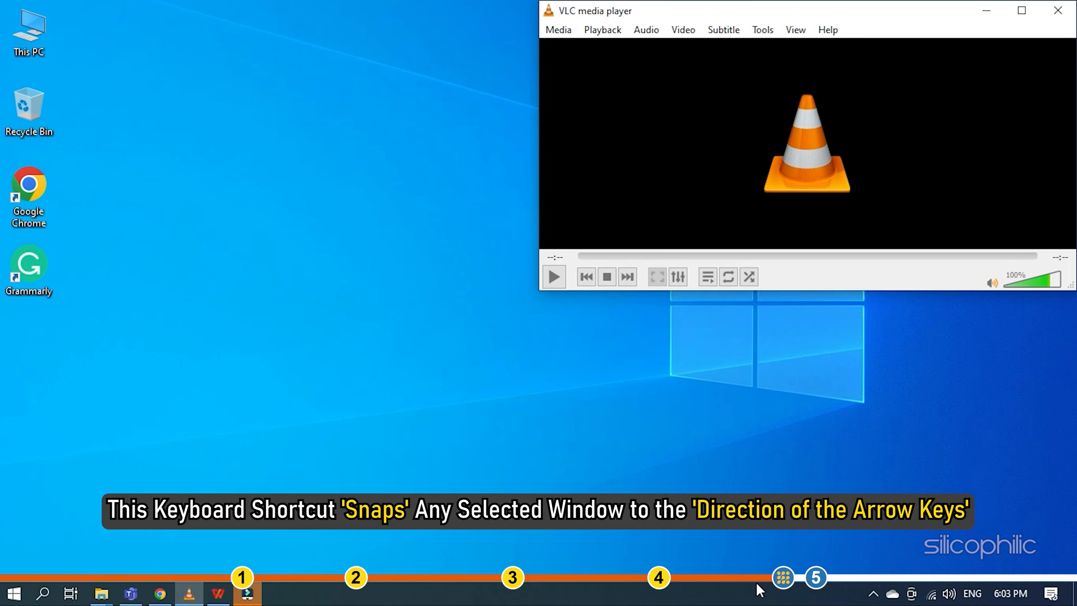
pyautogui.press('Win+Down')
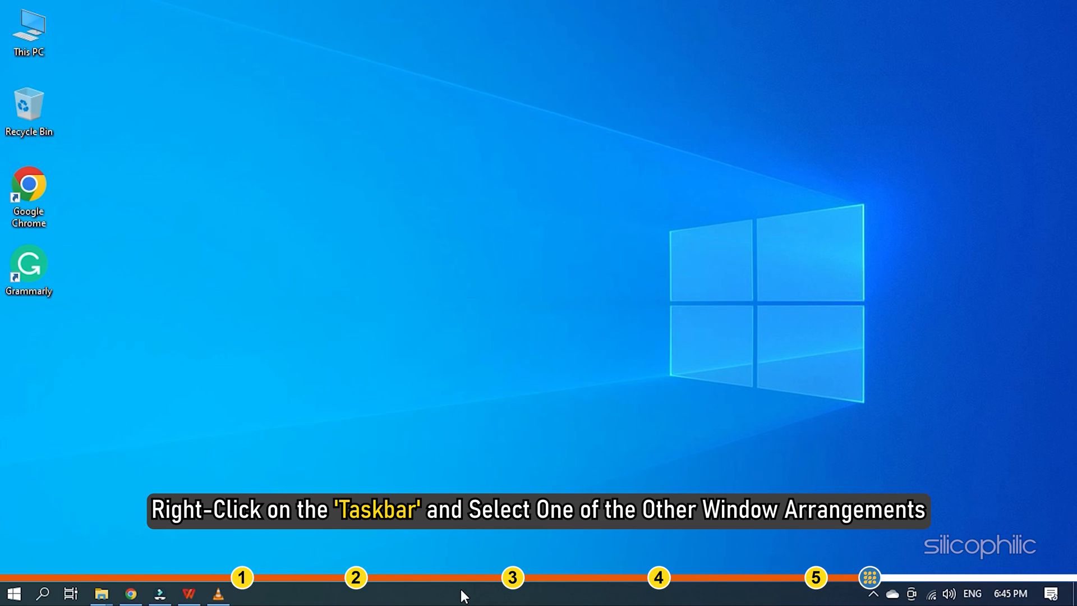
# Step: Show the open windows stacked from the taskbar menu, then close VLC media player
pyautogui.rightClick(464, 592)
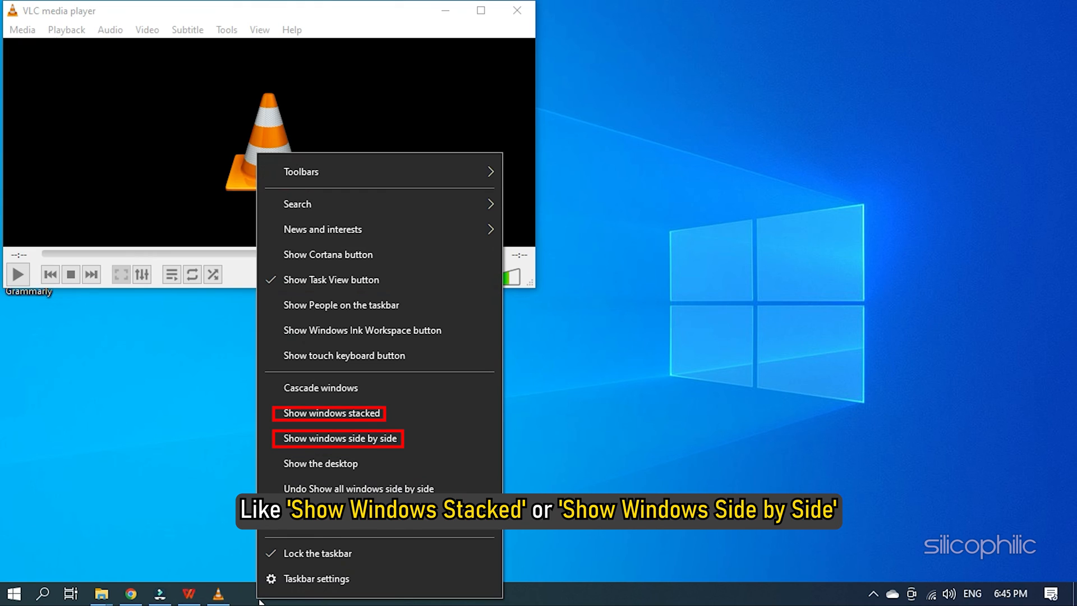
pyautogui.click(331, 412)
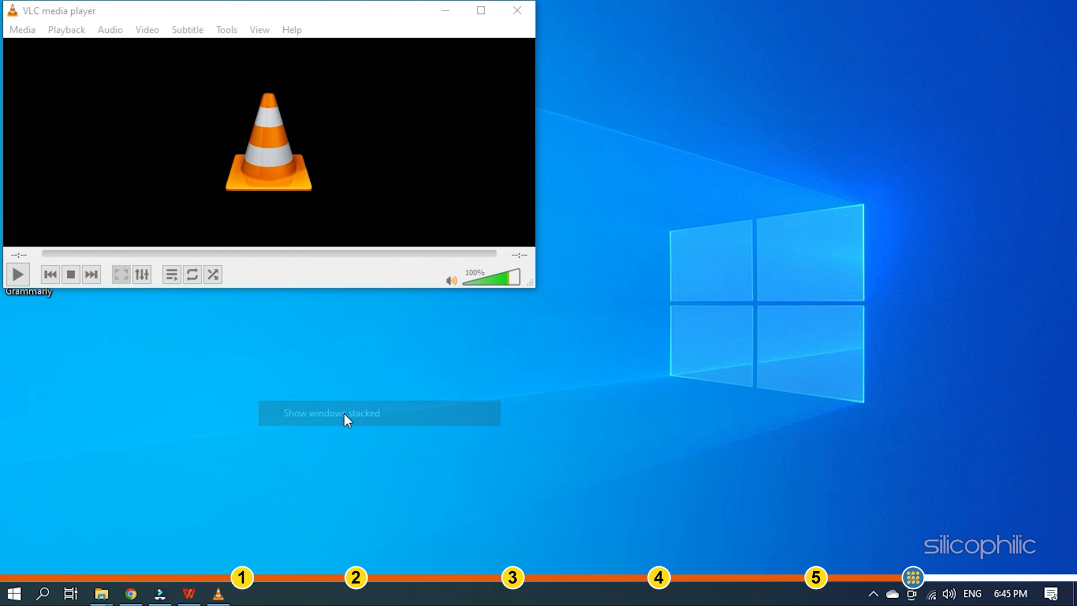
pyautogui.rightClick(378, 592)
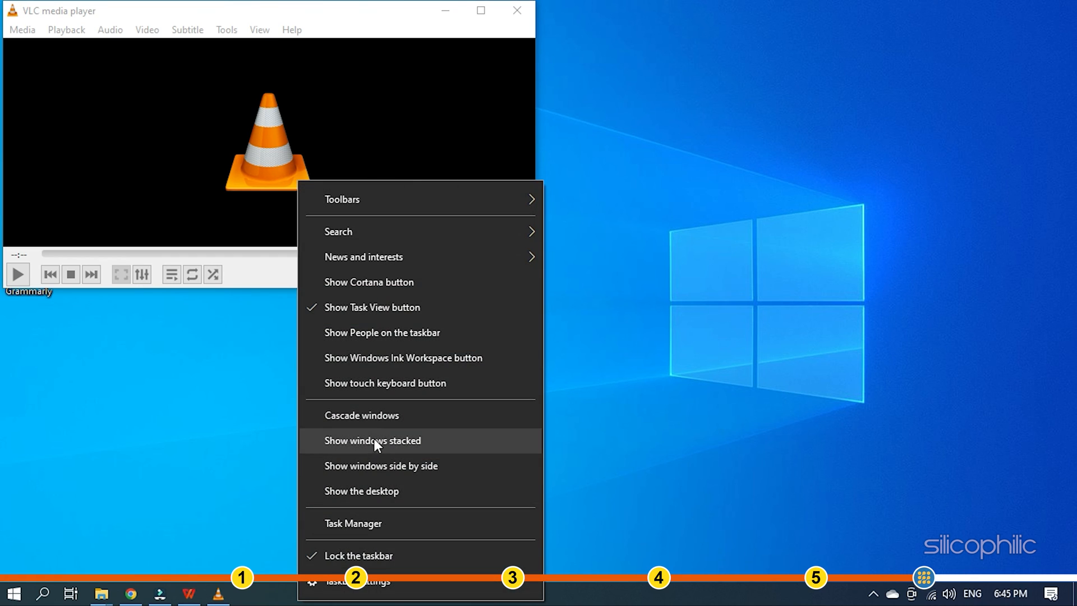
pyautogui.click(373, 440)
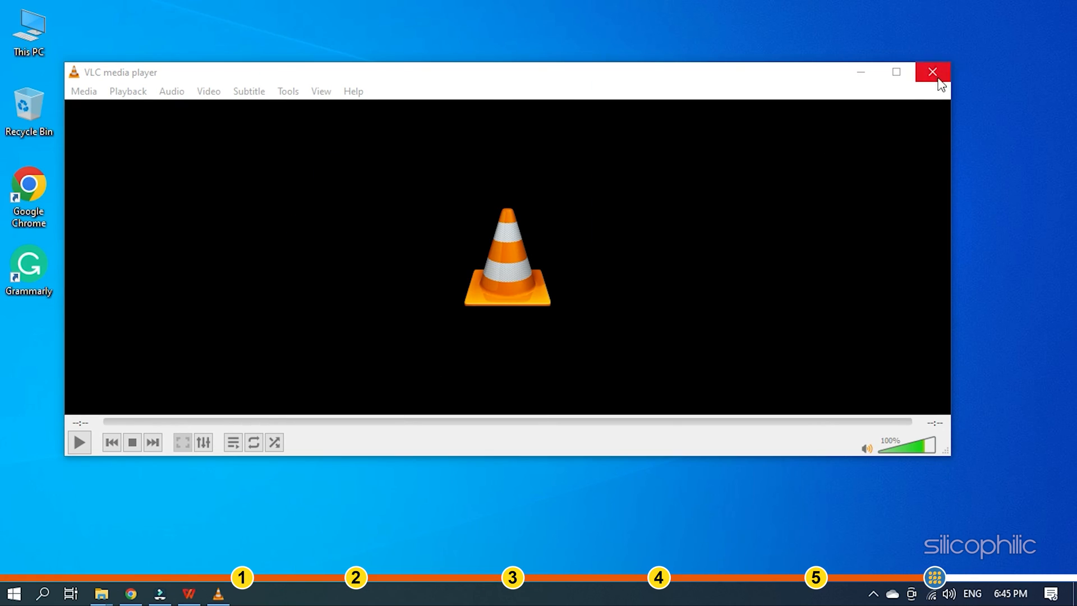
pyautogui.click(932, 71)
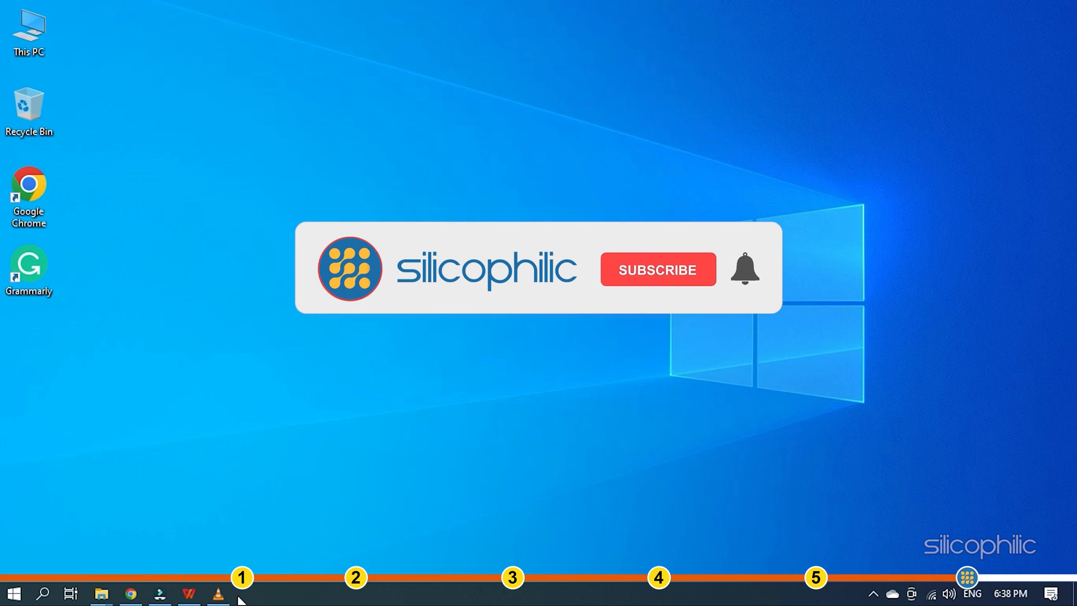
pyautogui.click(655, 268)
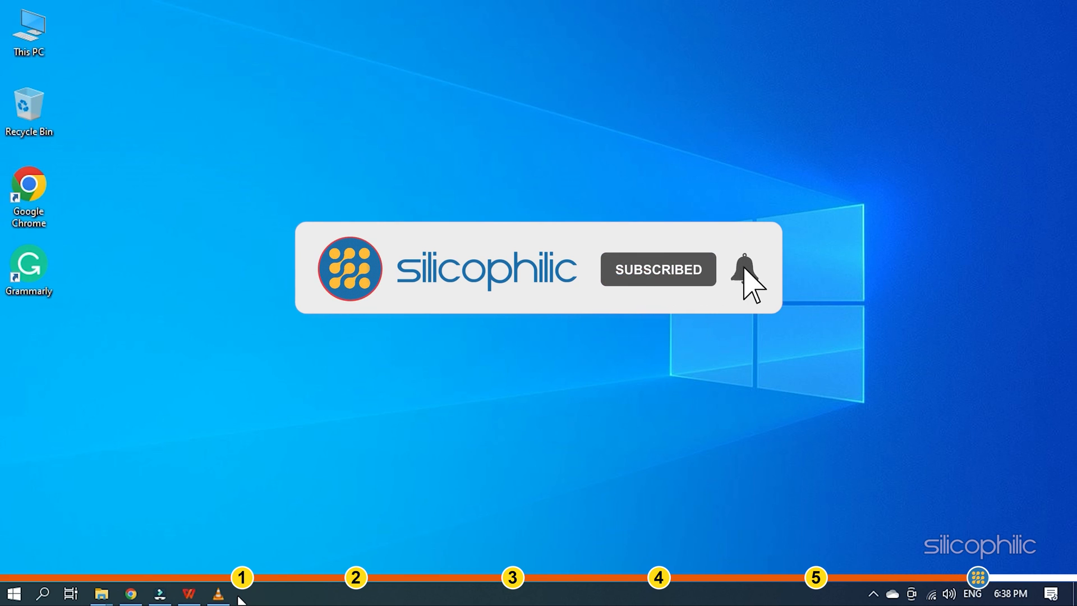
pyautogui.click(744, 268)
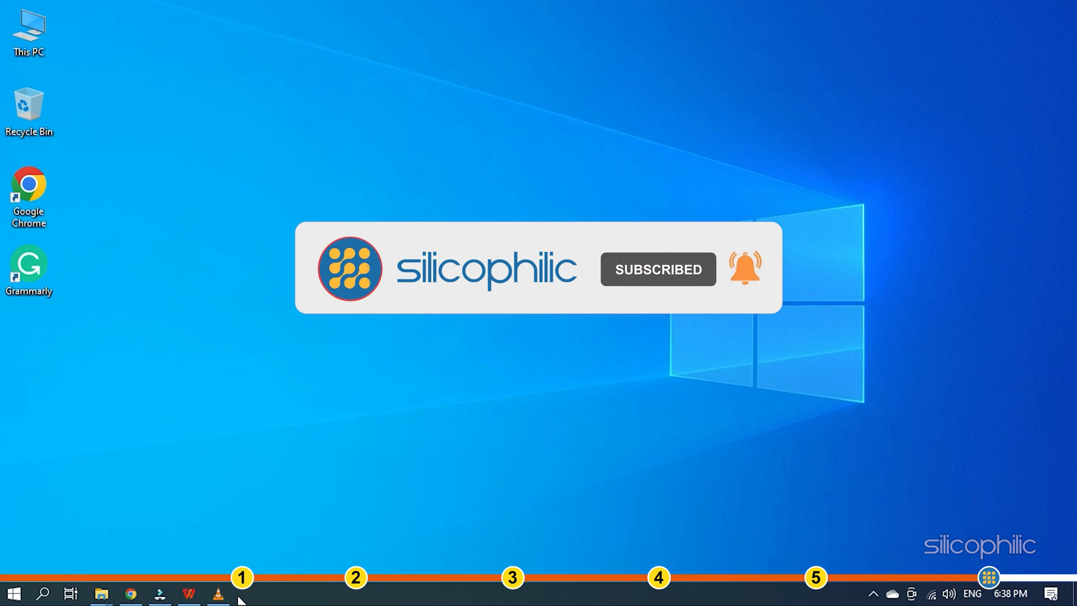